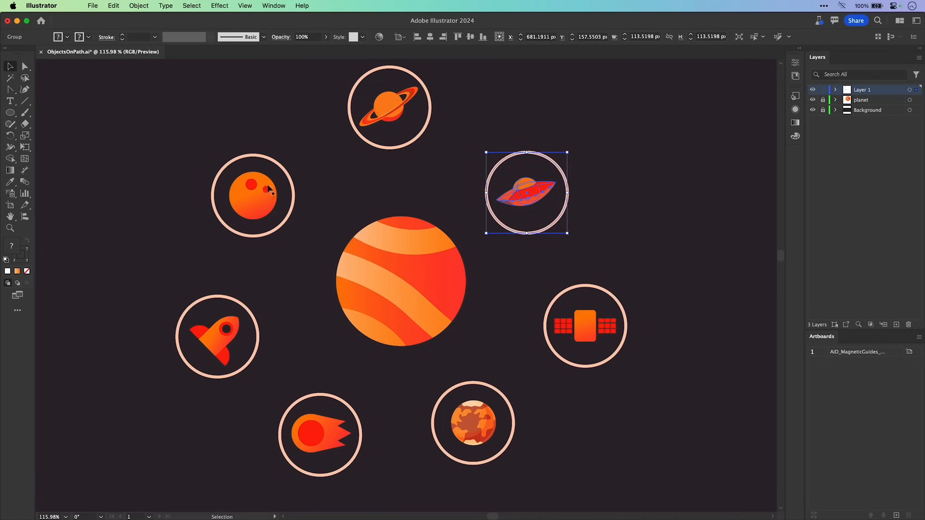
Deselect the UFO icon and draw a circle from the planet's centre through the surrounding icons.
left_click(252, 177)
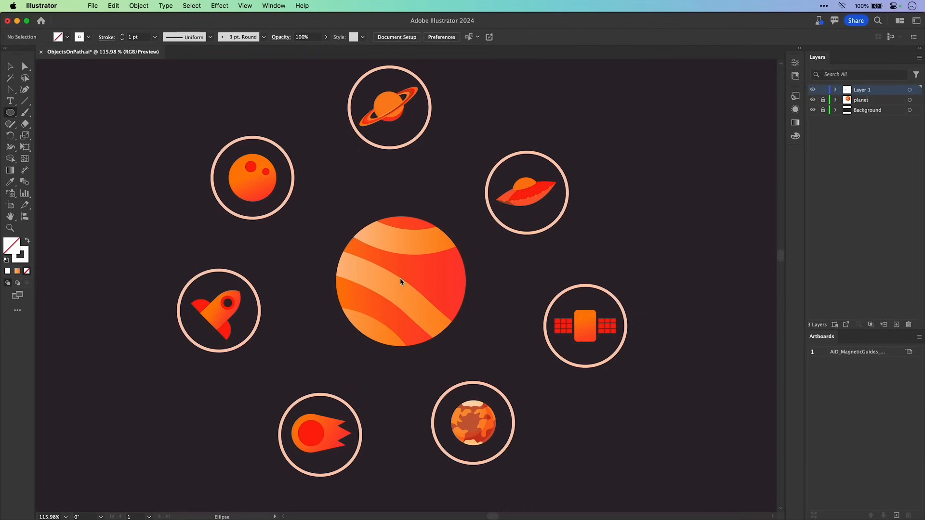
left_click(400, 281)
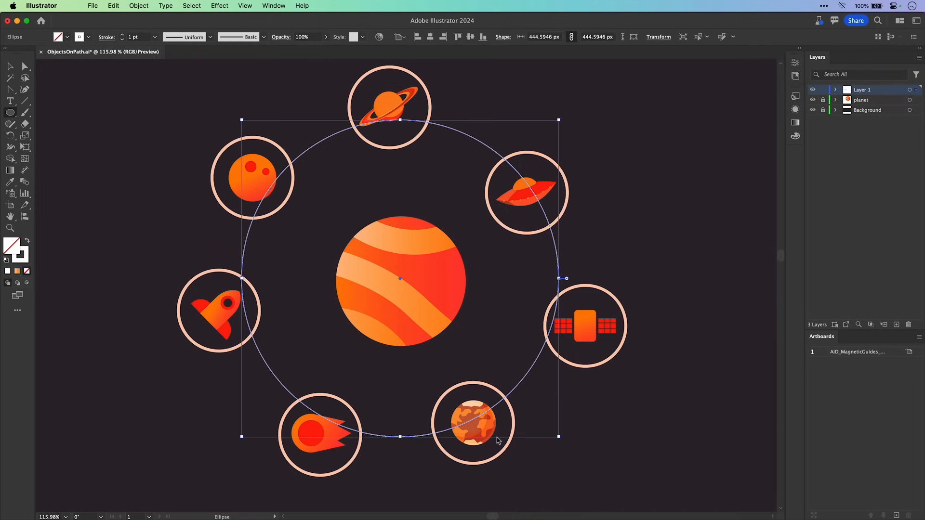
left_click(9, 66)
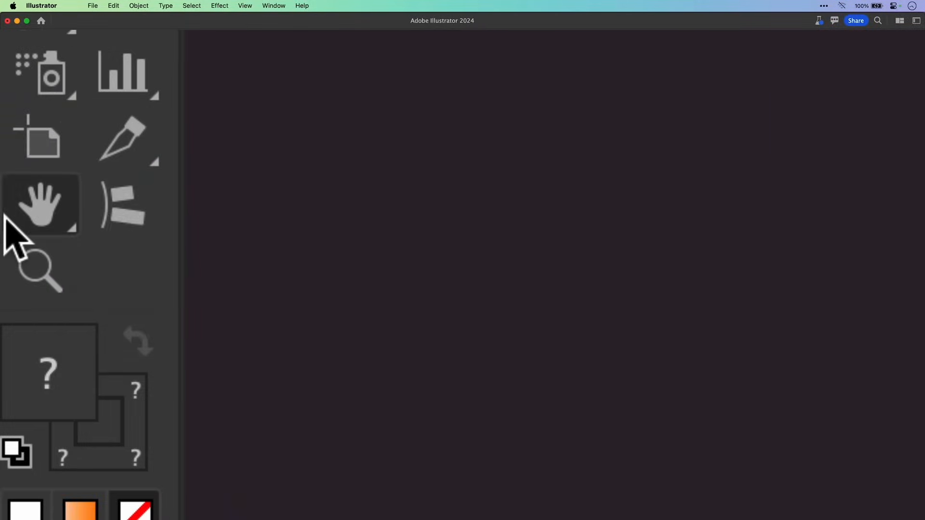
mouse_move(122, 204)
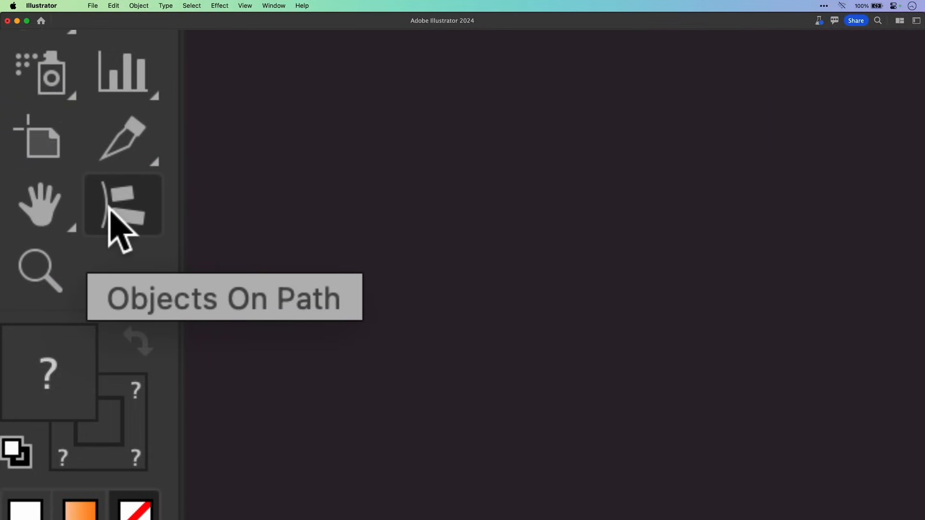
Select the Objects On Path tool from the toolbar.
left_click(122, 204)
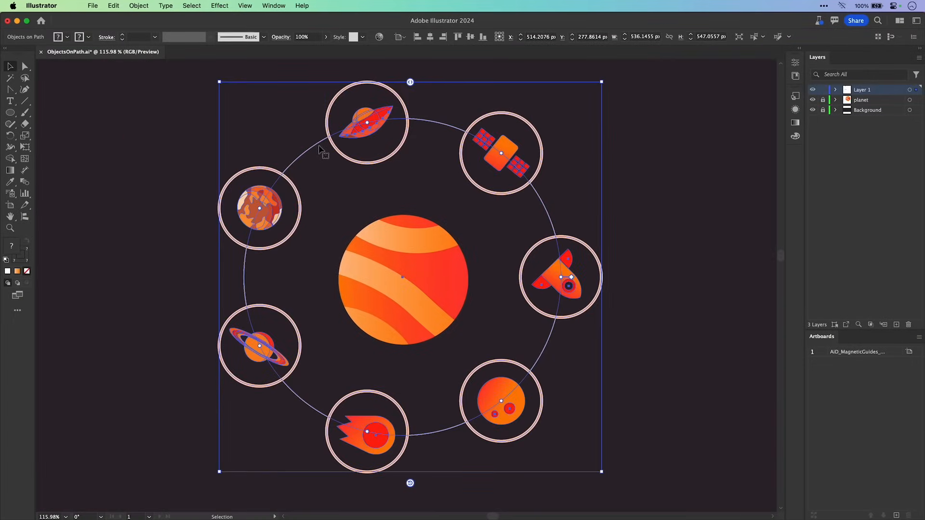
mouse_move(483, 130)
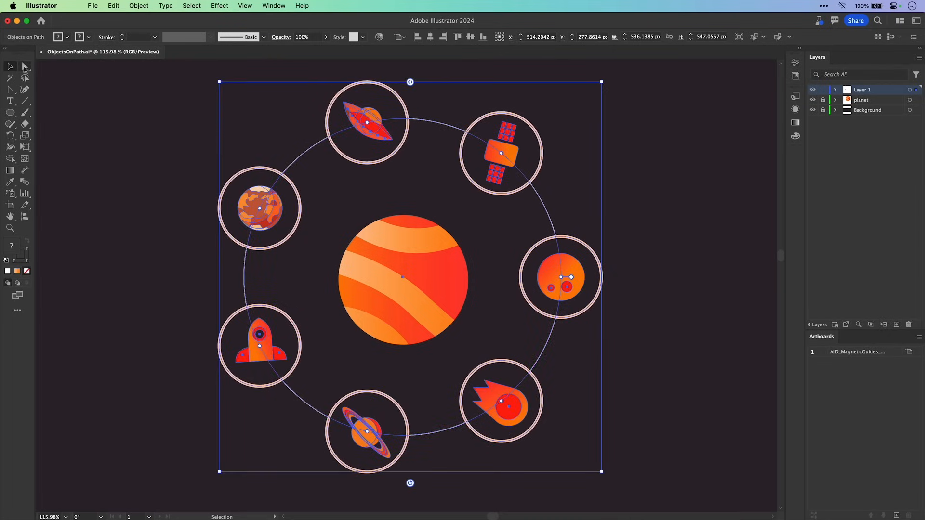
Adjust the path objects with Direct Selection, then deselect to preview the finished orbit layout.
left_click(24, 66)
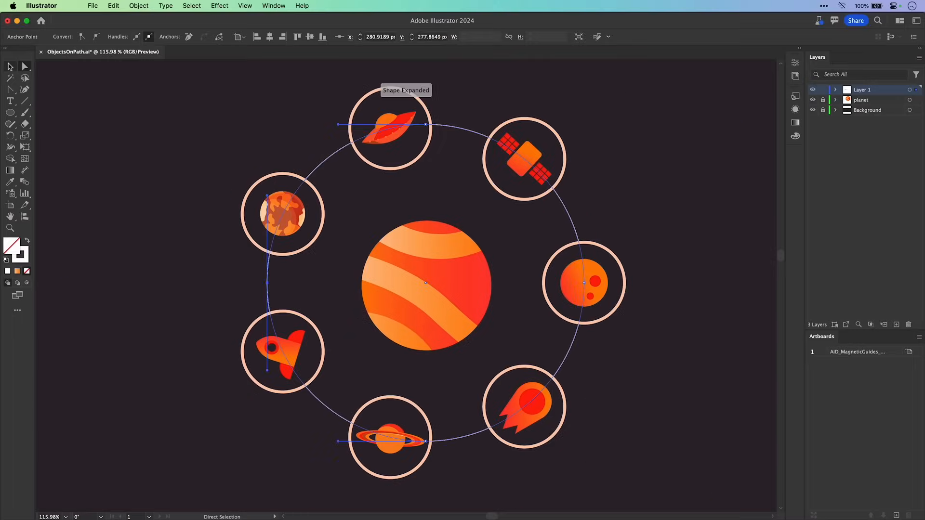
left_click(171, 266)
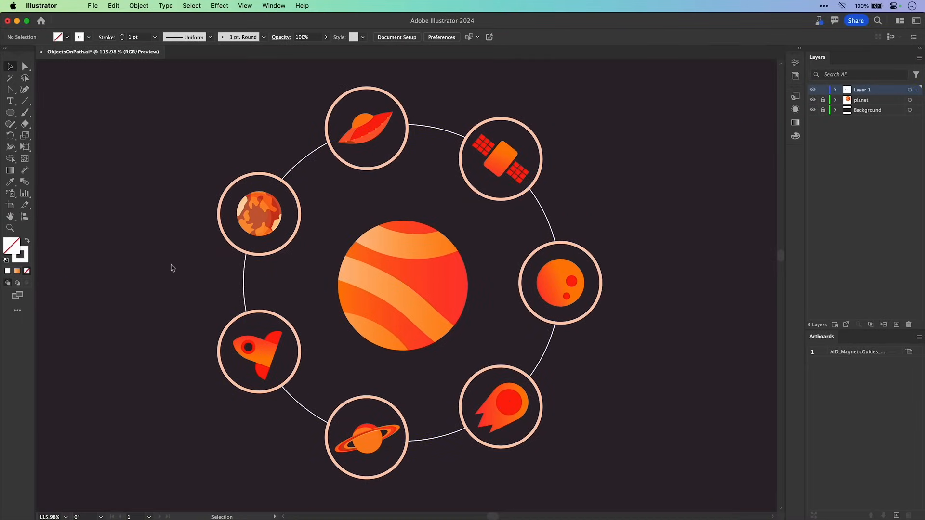